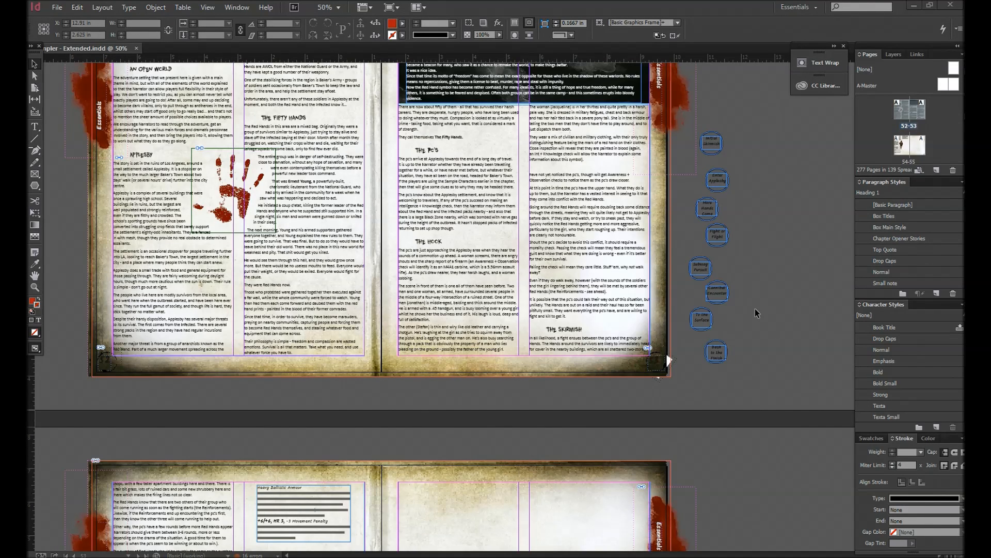
mouse_move(780, 273)
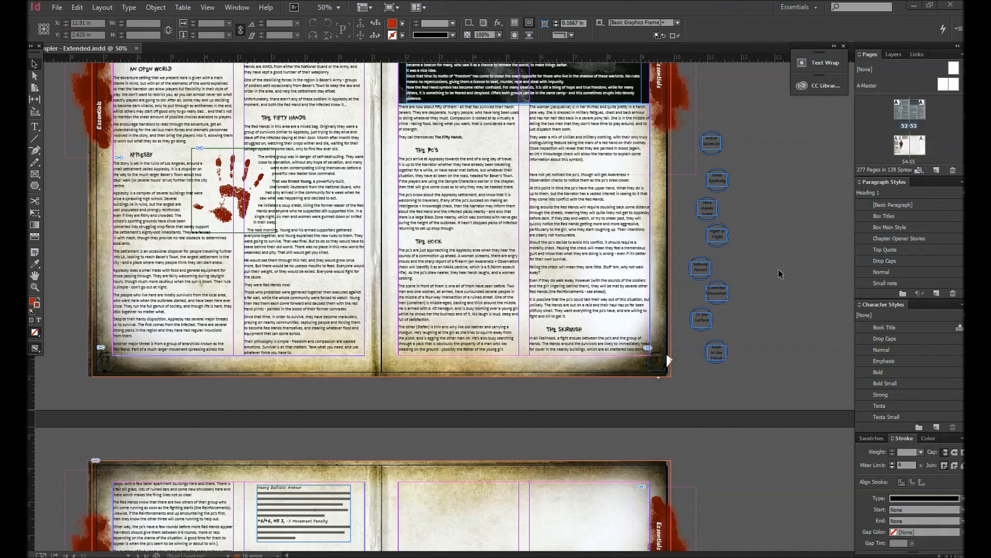
mouse_move(803, 188)
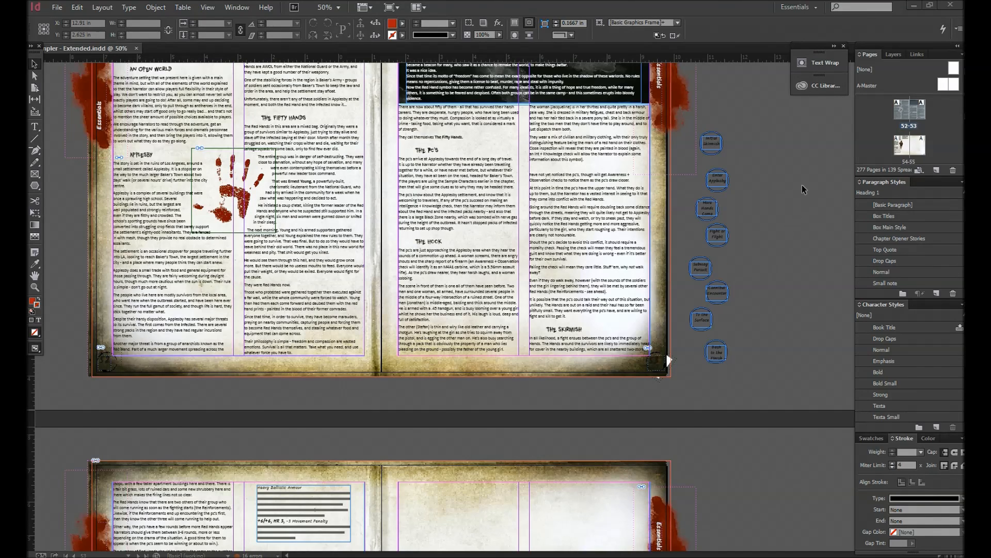
mouse_move(767, 223)
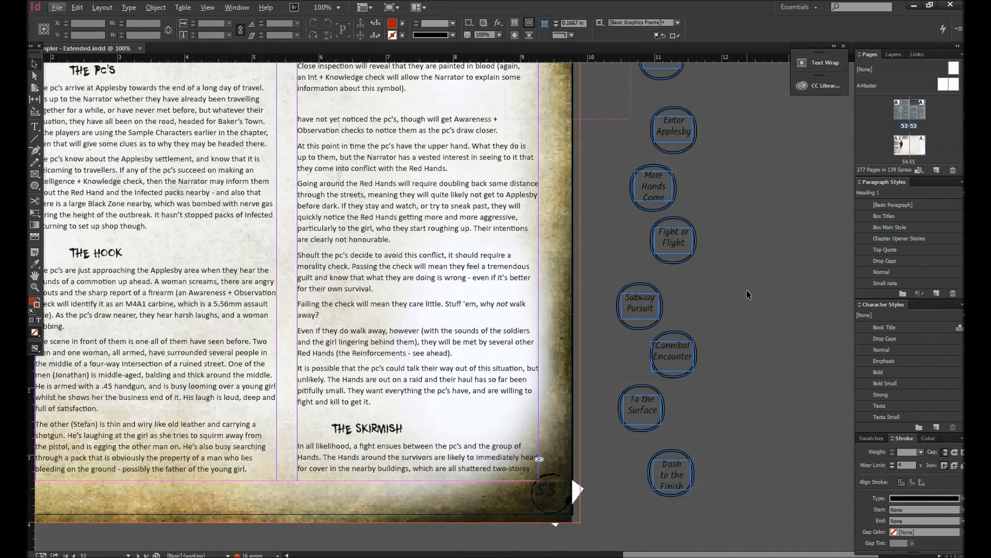
Select the Initial Skirmish bubble and place a vertical guide along its right edge.
scroll(down, 3)
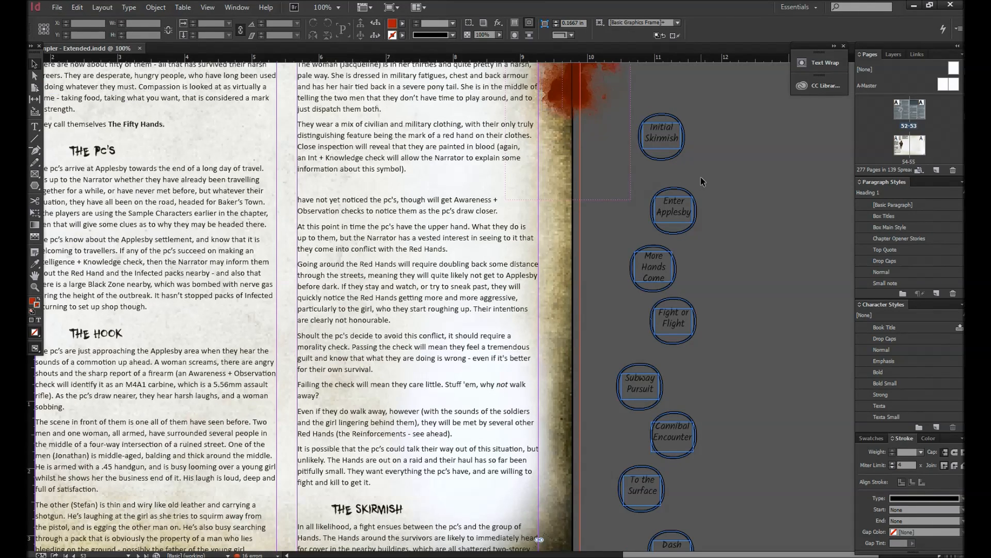
click(340, 6)
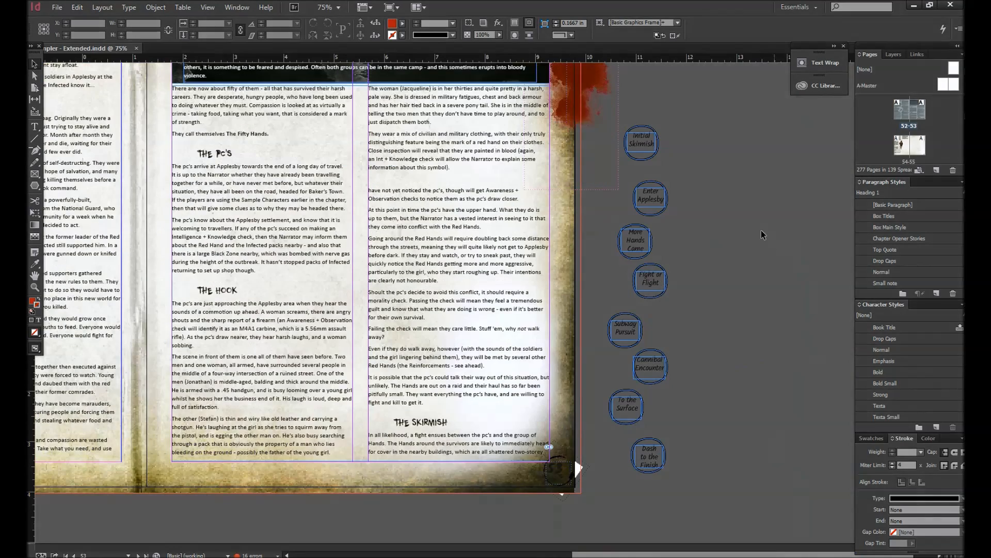
mouse_move(729, 175)
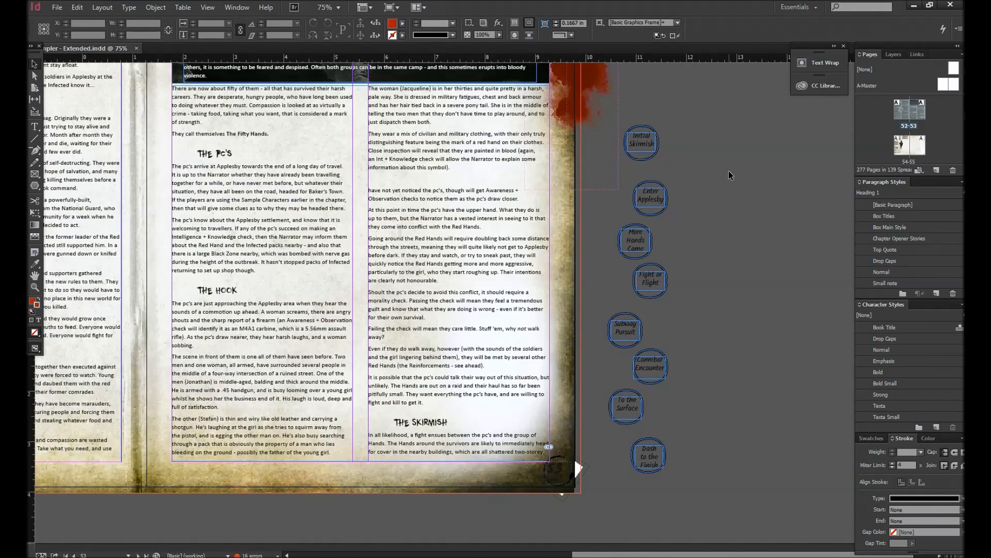
mouse_move(715, 165)
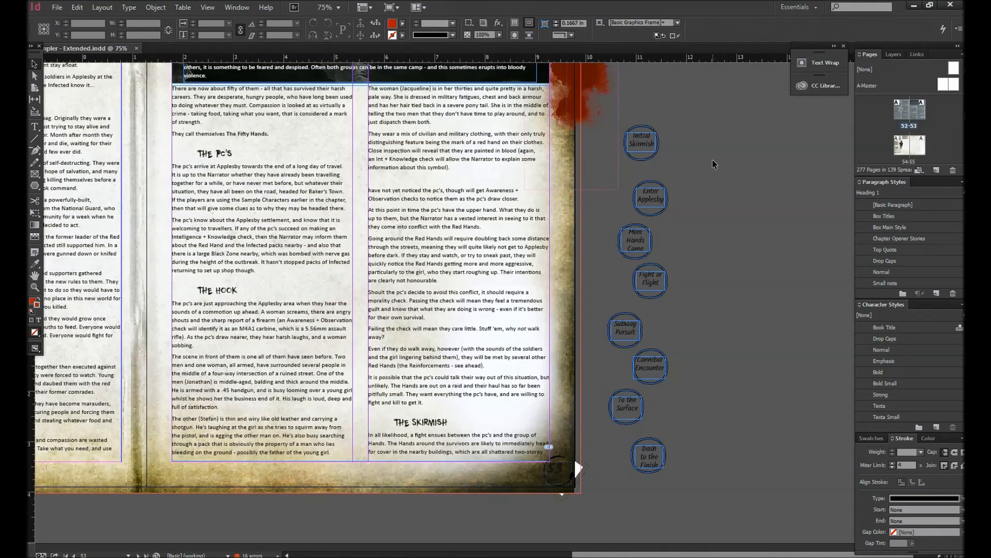
mouse_move(701, 140)
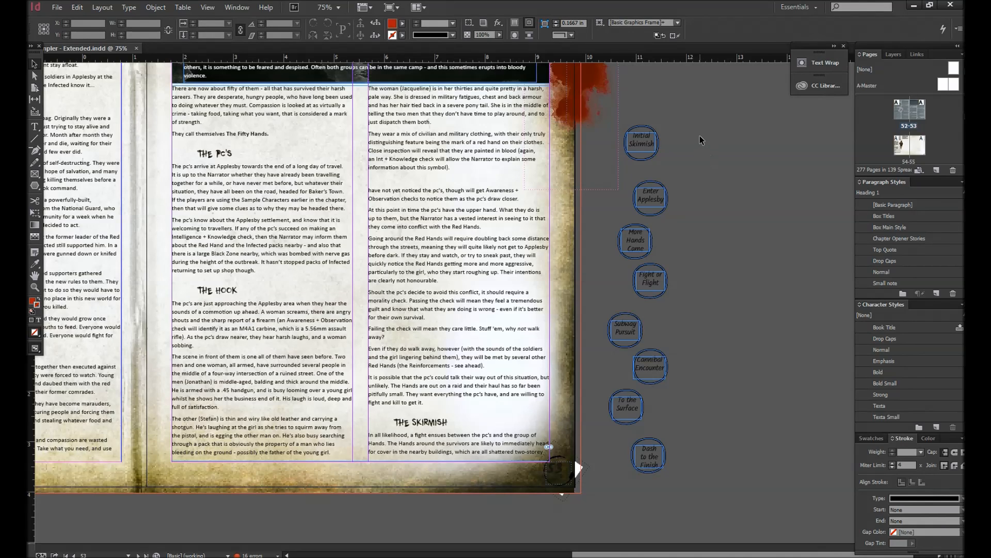
mouse_move(645, 125)
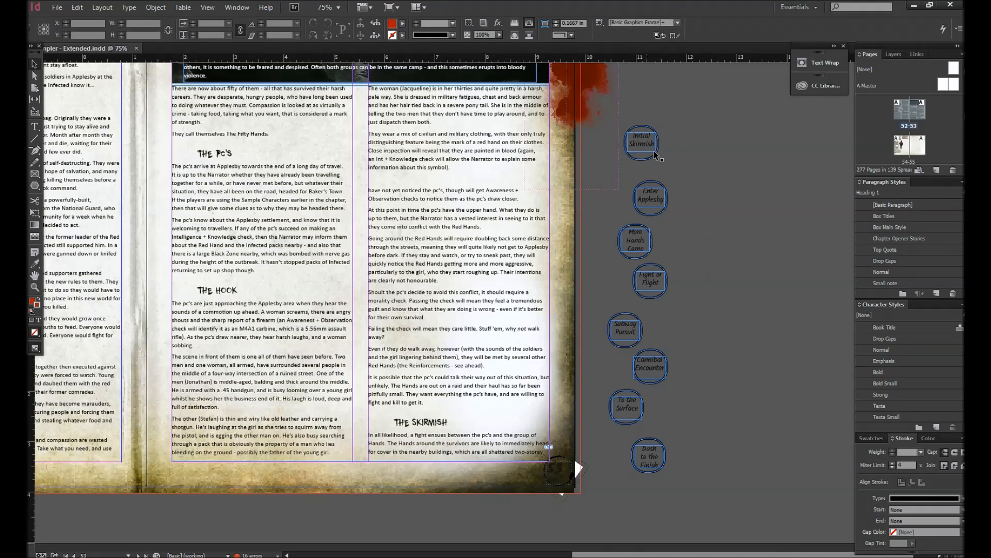
click(641, 143)
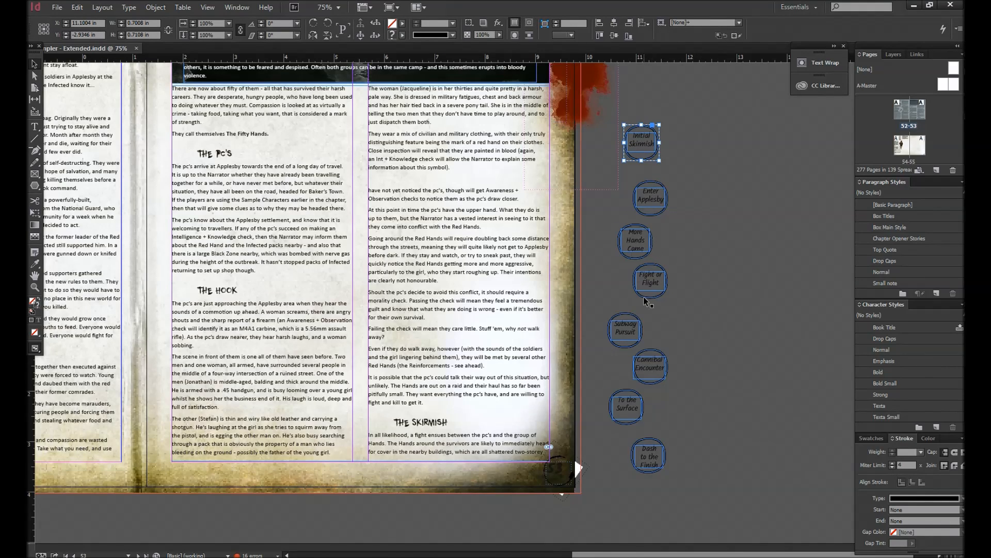
mouse_move(648, 468)
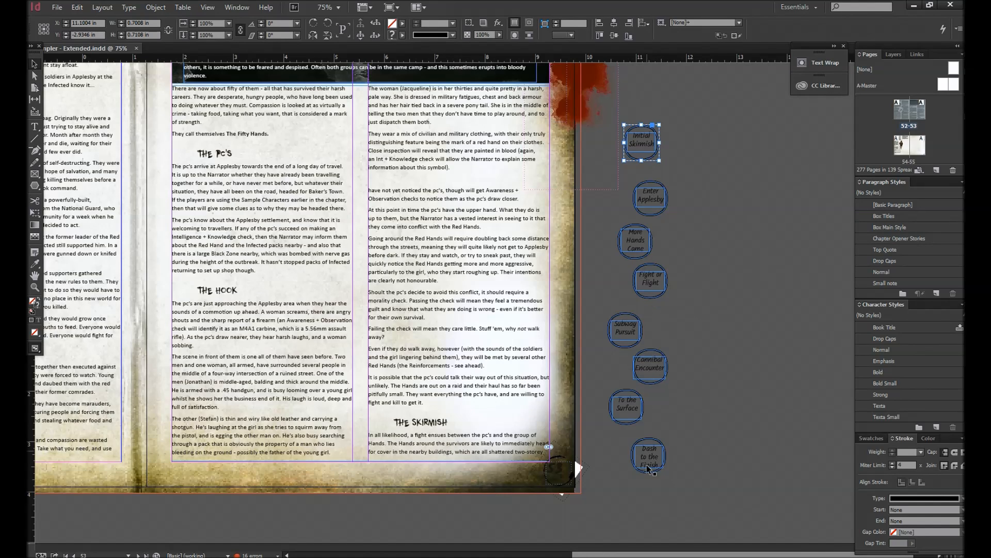
mouse_move(682, 119)
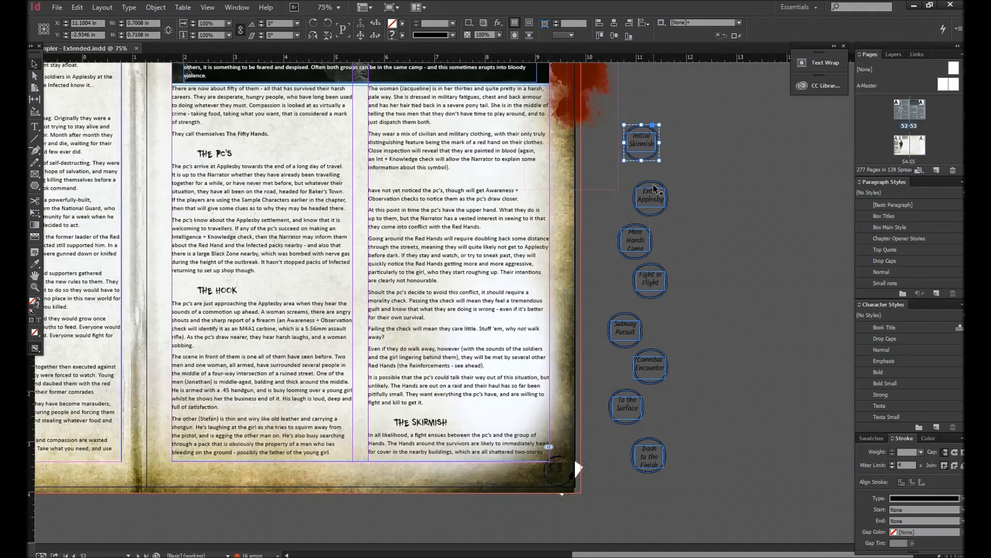
click(644, 184)
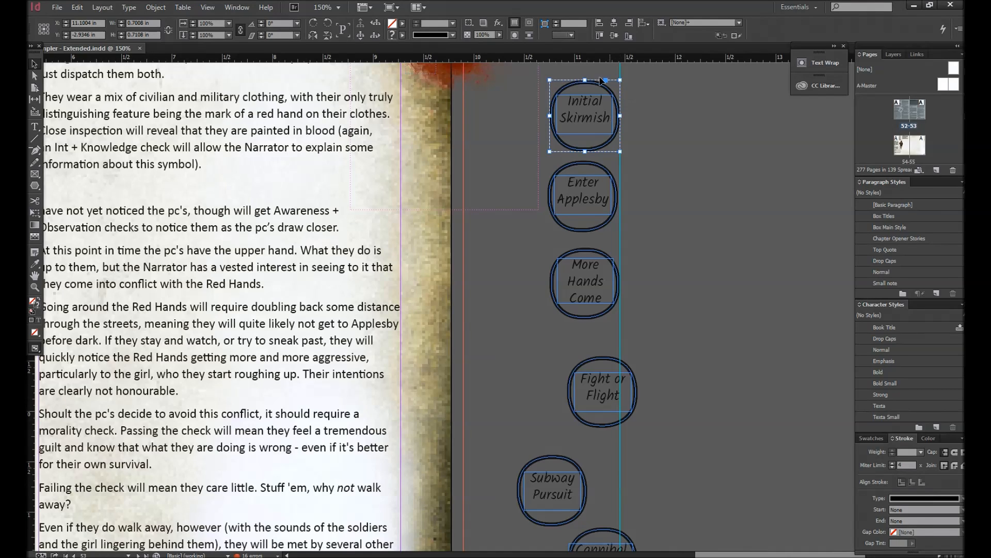
mouse_move(611, 167)
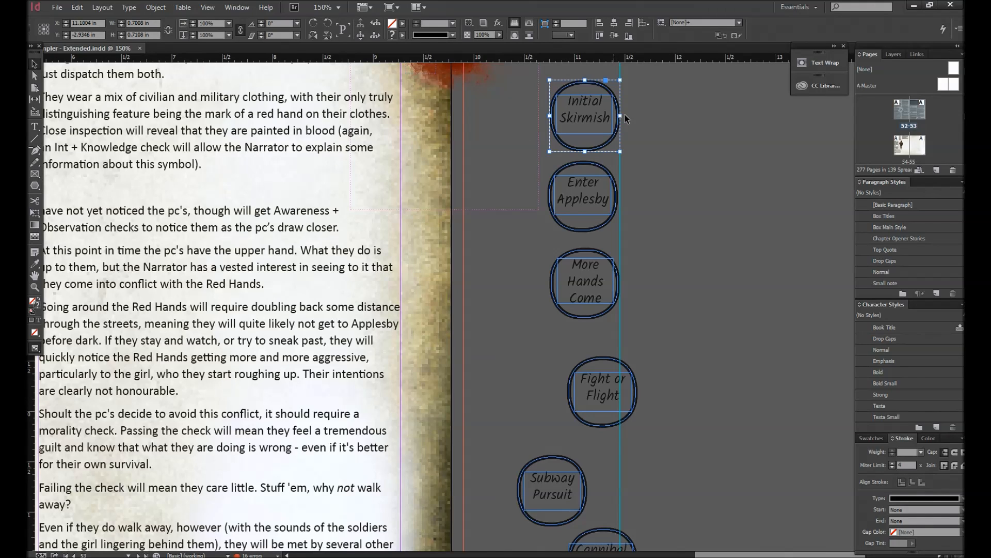
mouse_move(651, 124)
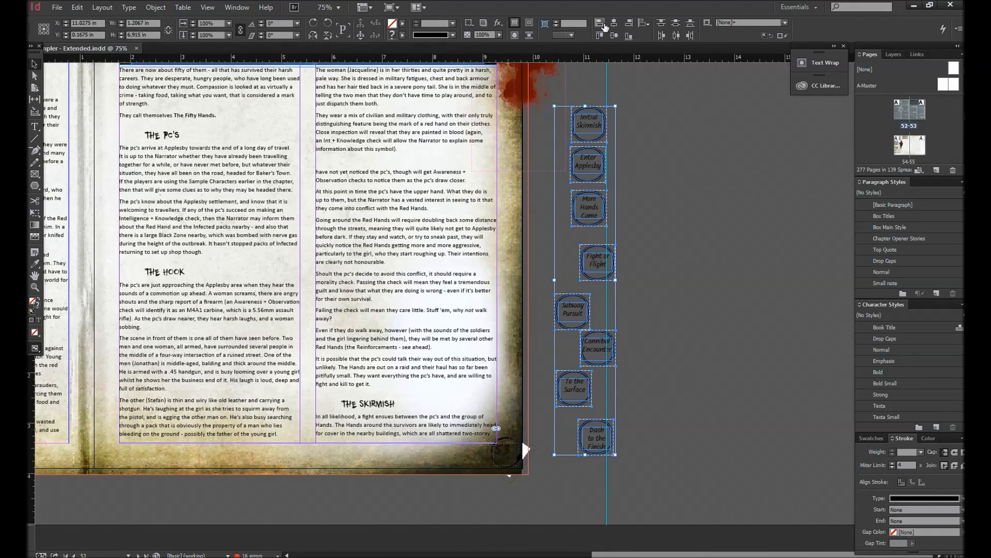
mouse_move(629, 27)
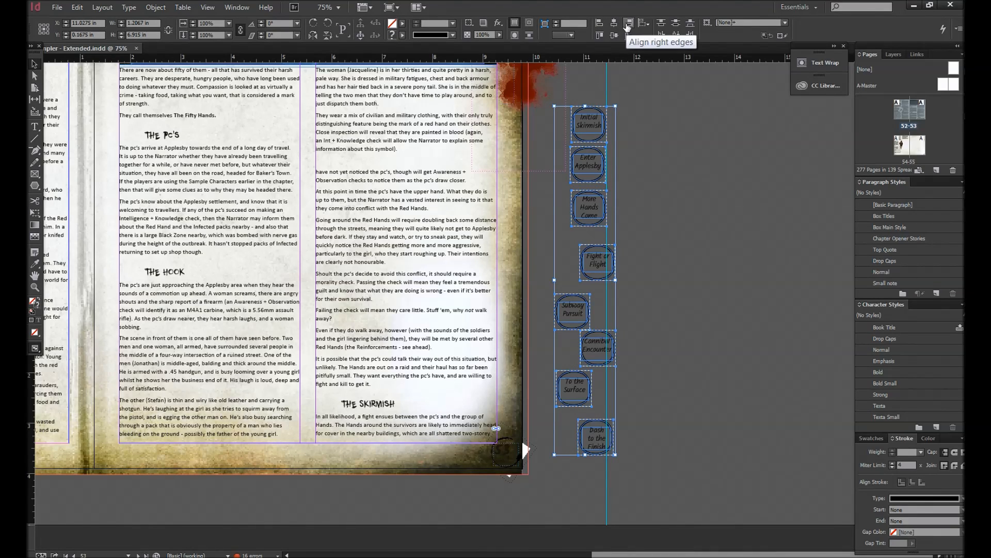
Right-align the eight bubbles, distribute their vertical centres evenly, then deselect.
click(628, 25)
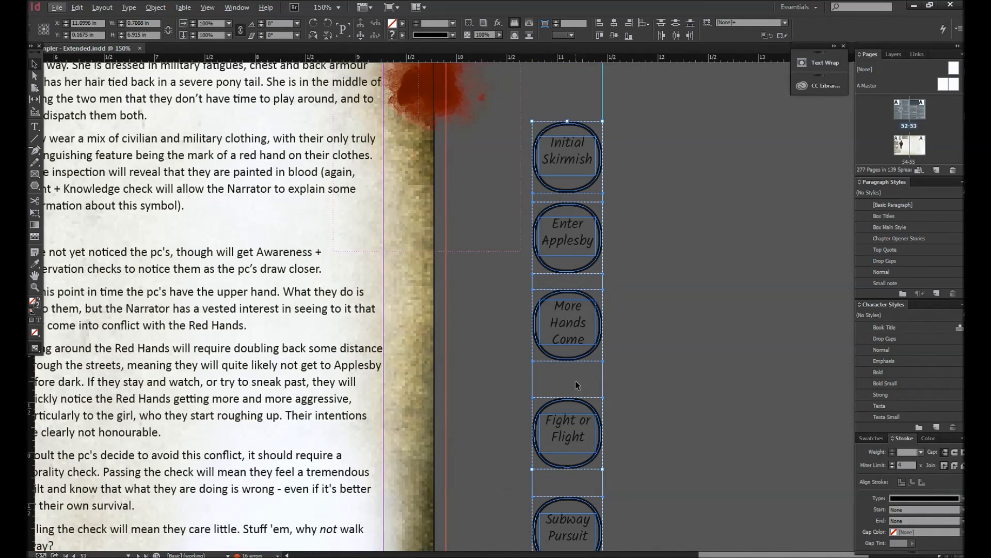
scroll(down, 3)
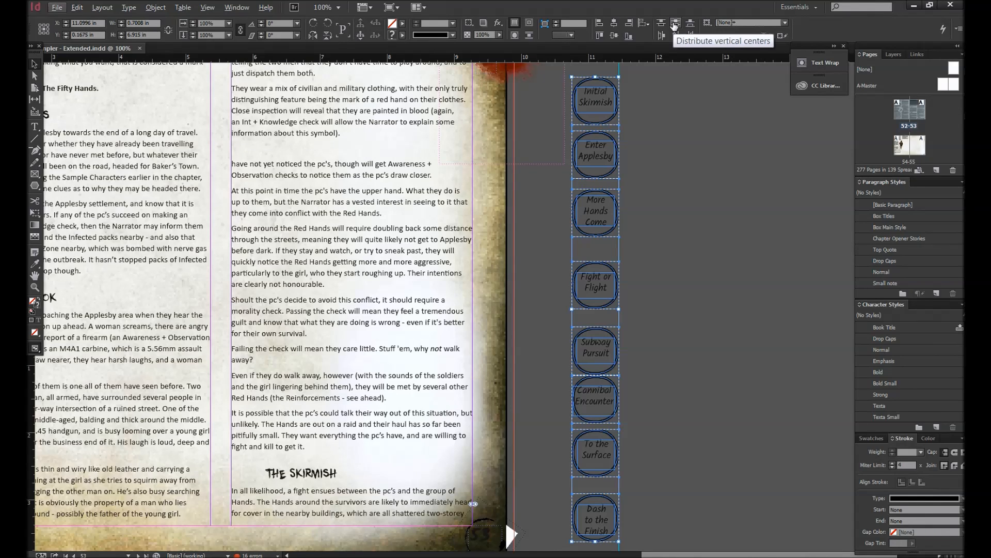
click(674, 24)
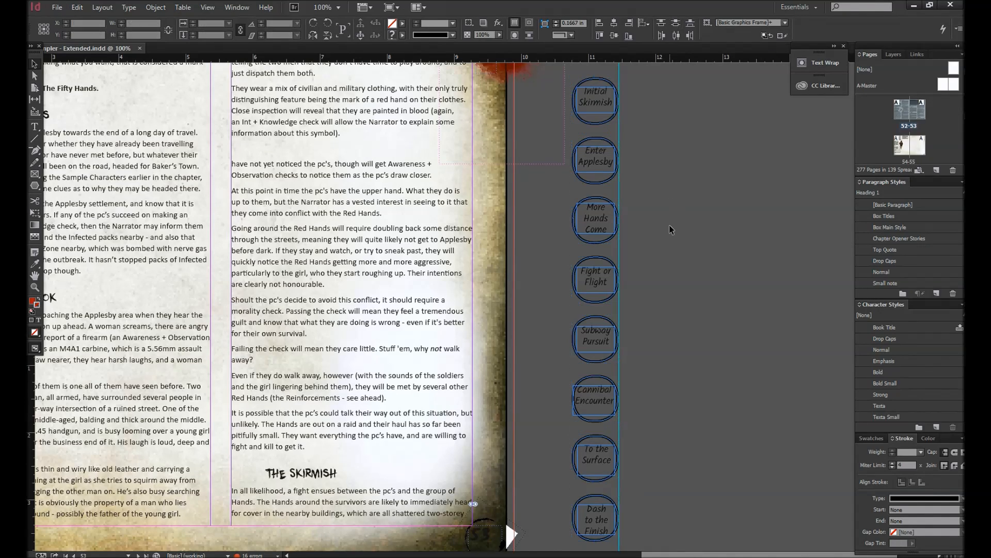
click(337, 7)
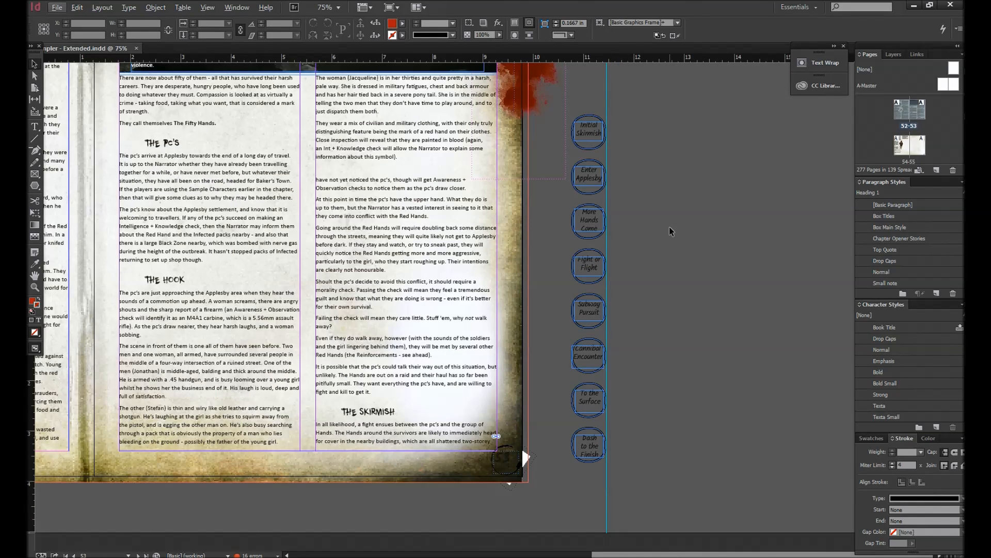
mouse_move(38, 143)
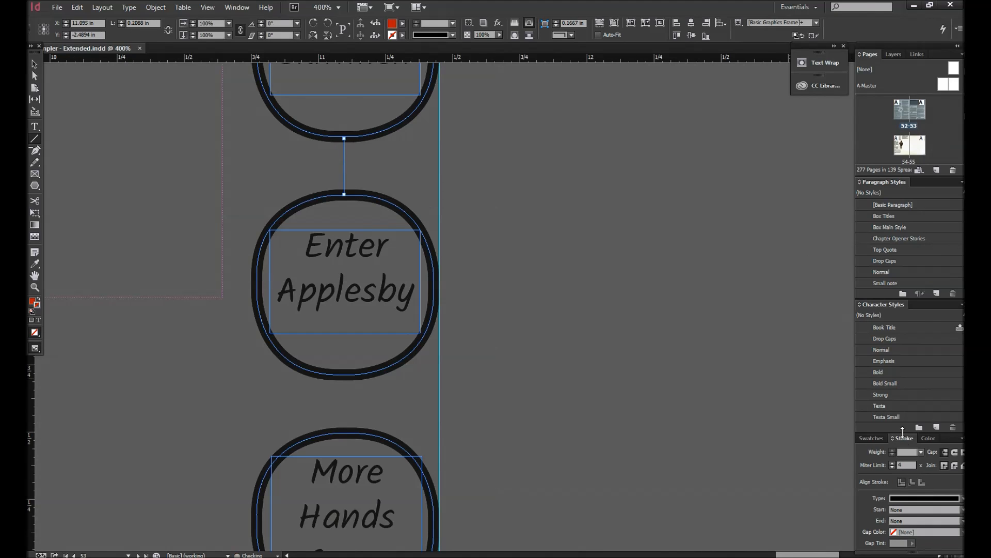
Set the first connector line's stroke weight to 3 pt and Alt-drag a copy.
click(921, 451)
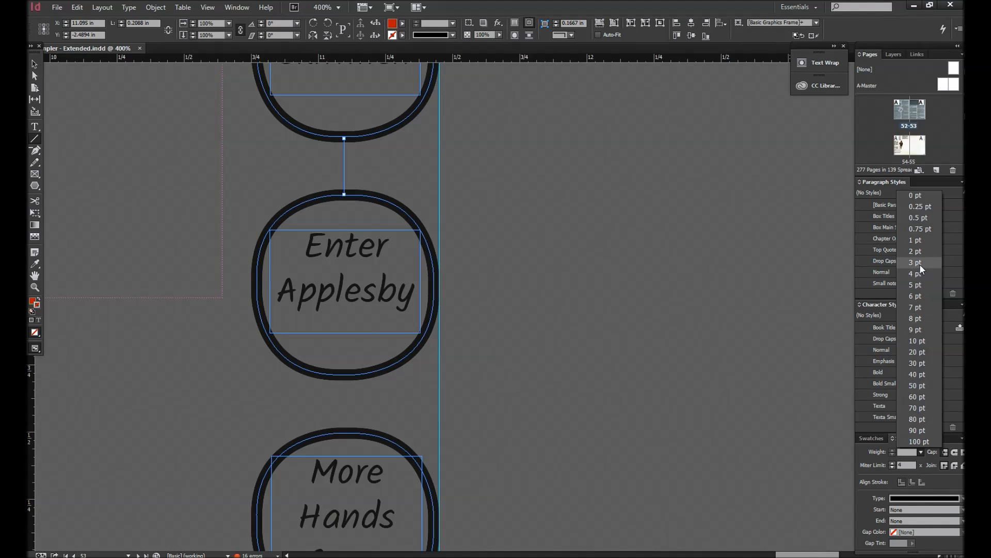
click(916, 262)
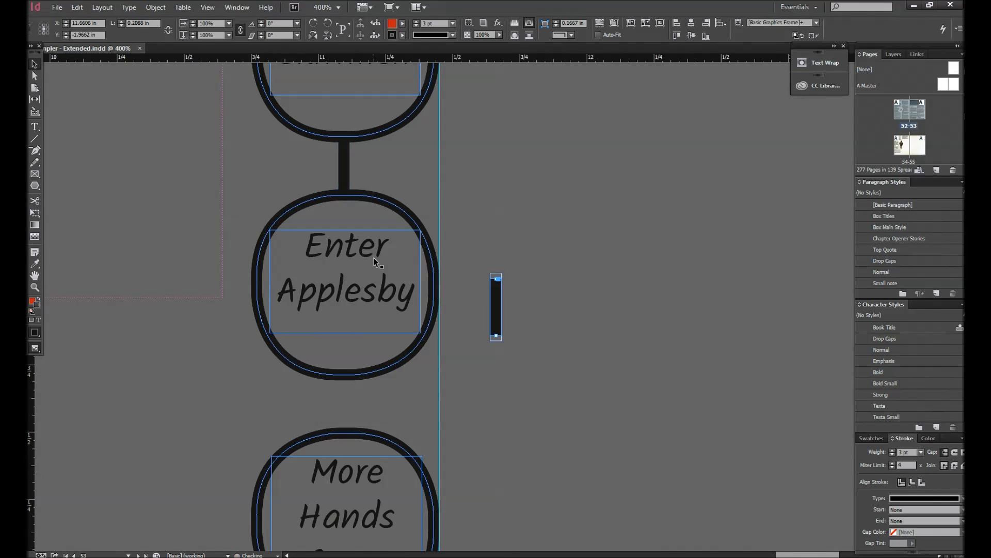
drag(496, 307, 351, 401)
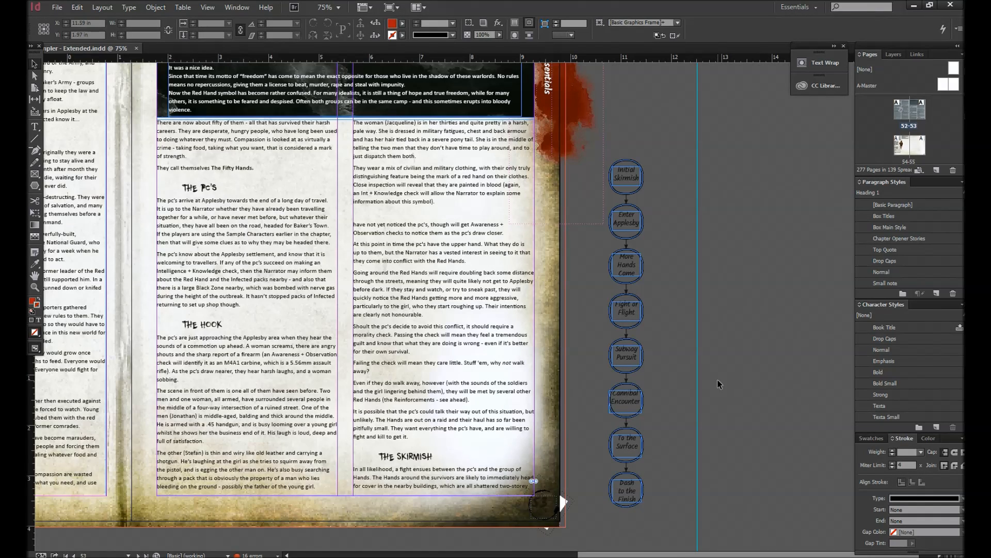
mouse_move(636, 470)
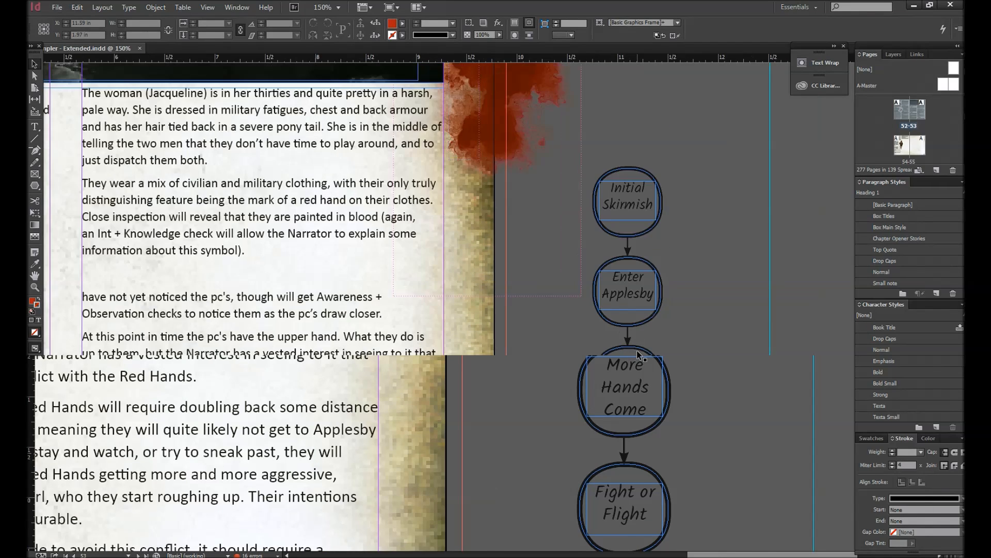
Check a connector arrow, then select all bubbles and arrows of the flowchart.
scroll(down, 3)
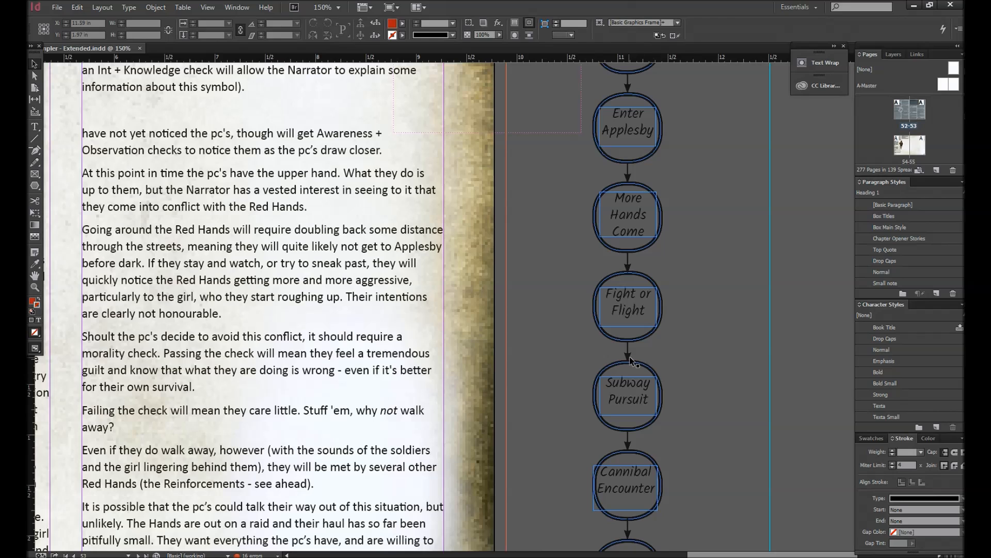
click(626, 265)
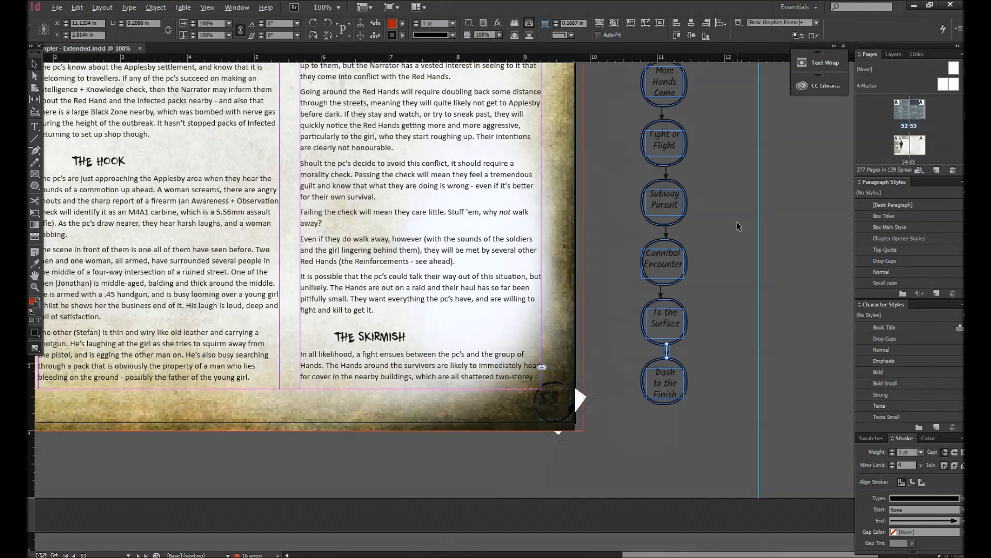
click(316, 7)
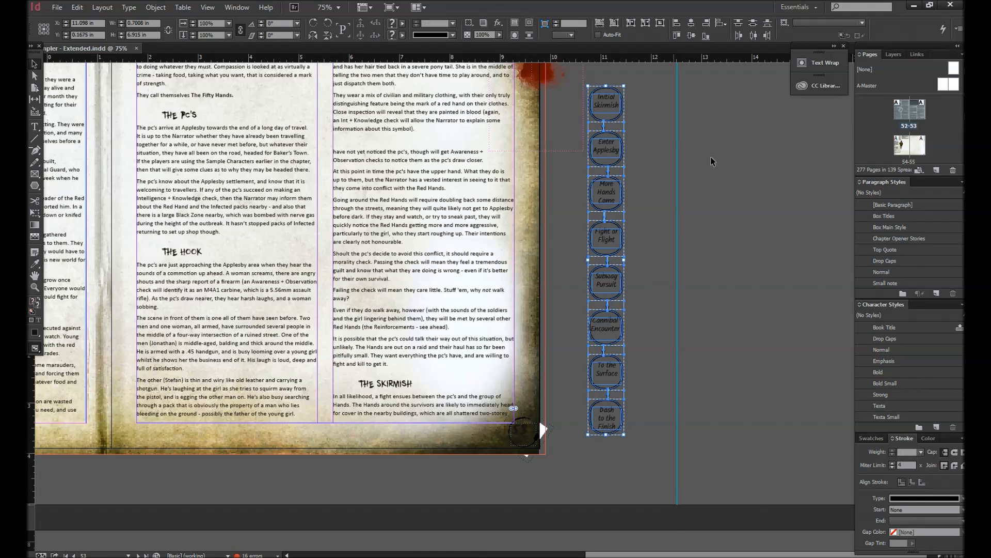
mouse_move(689, 30)
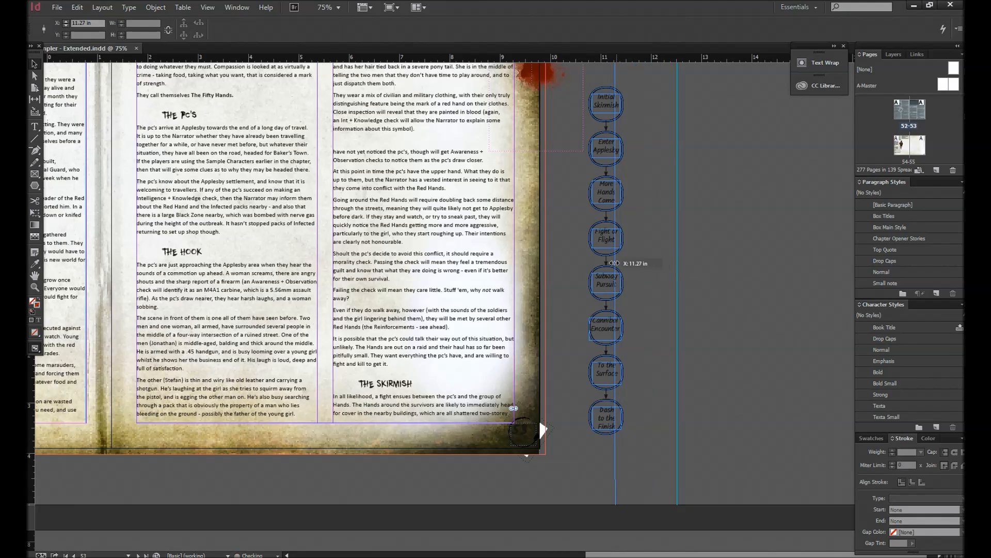
Nudge the flowchart onto the vertical centre guide and scroll down checking arrow alignment.
drag(612, 263, 605, 262)
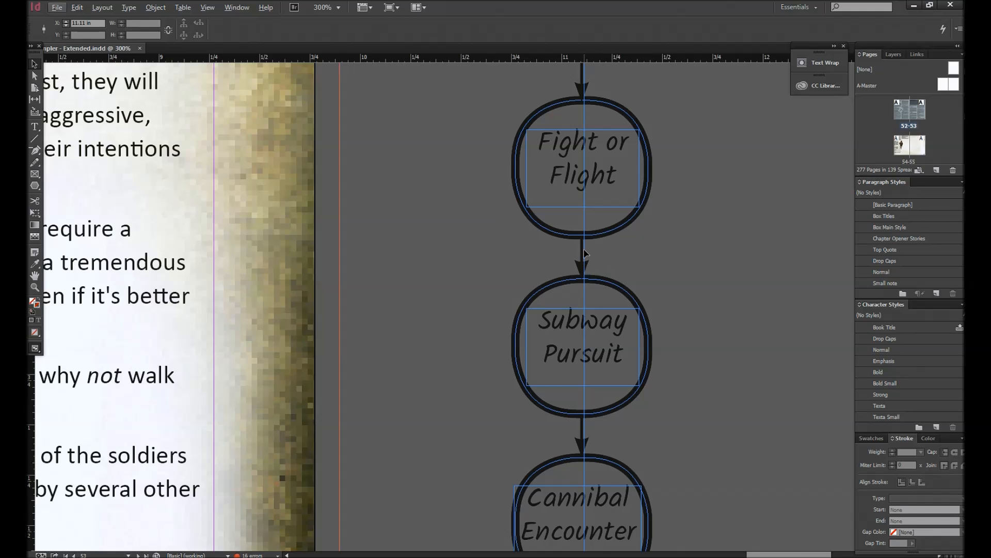
scroll(down, 3)
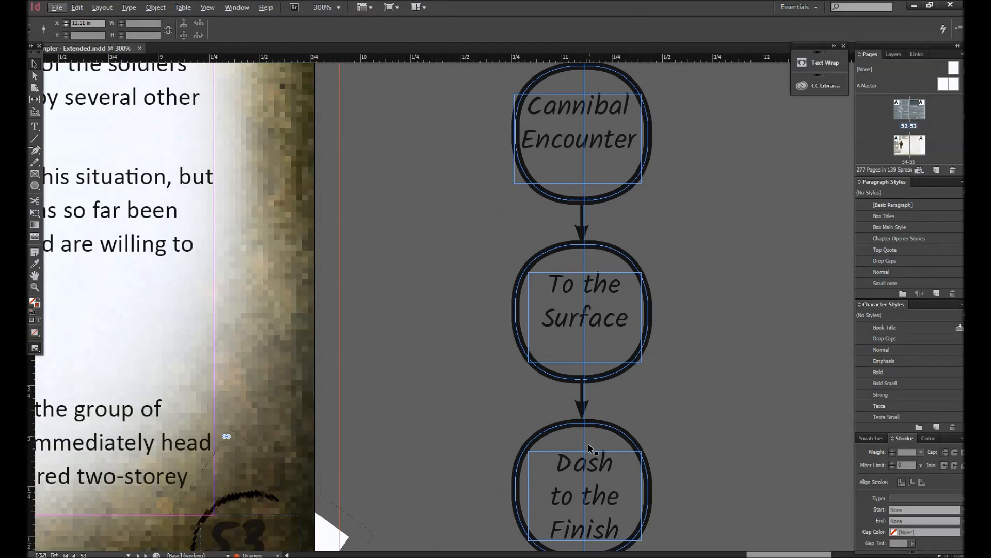
scroll(down, 3)
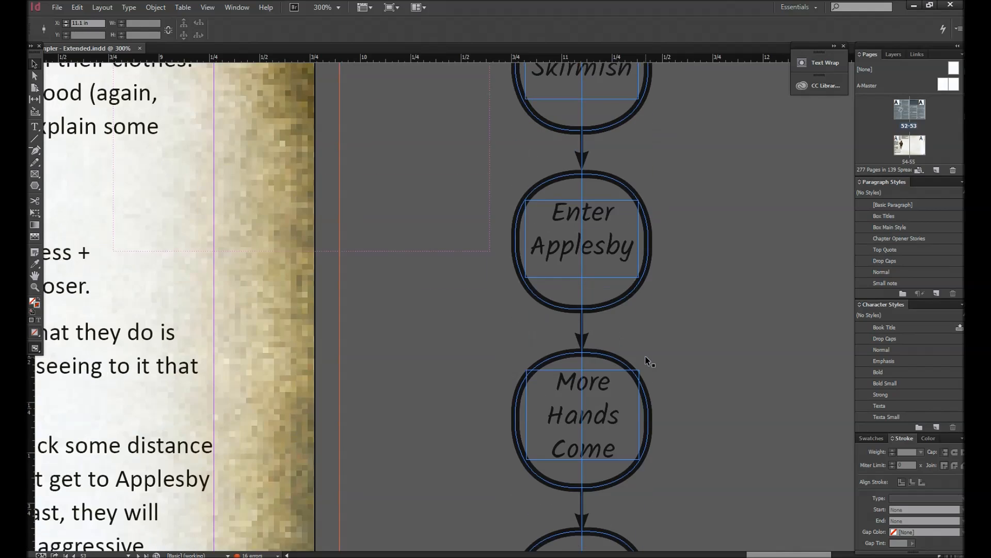
scroll(down, 3)
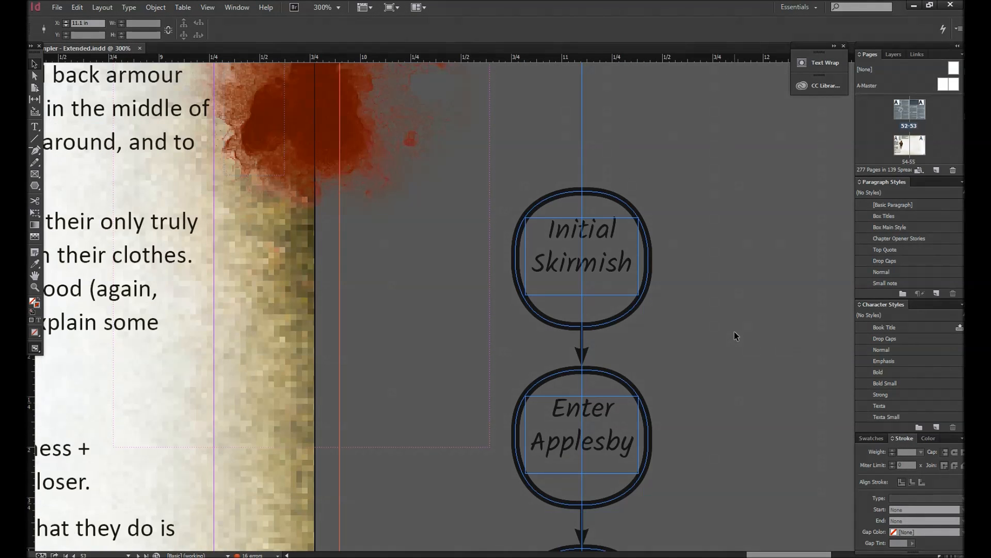